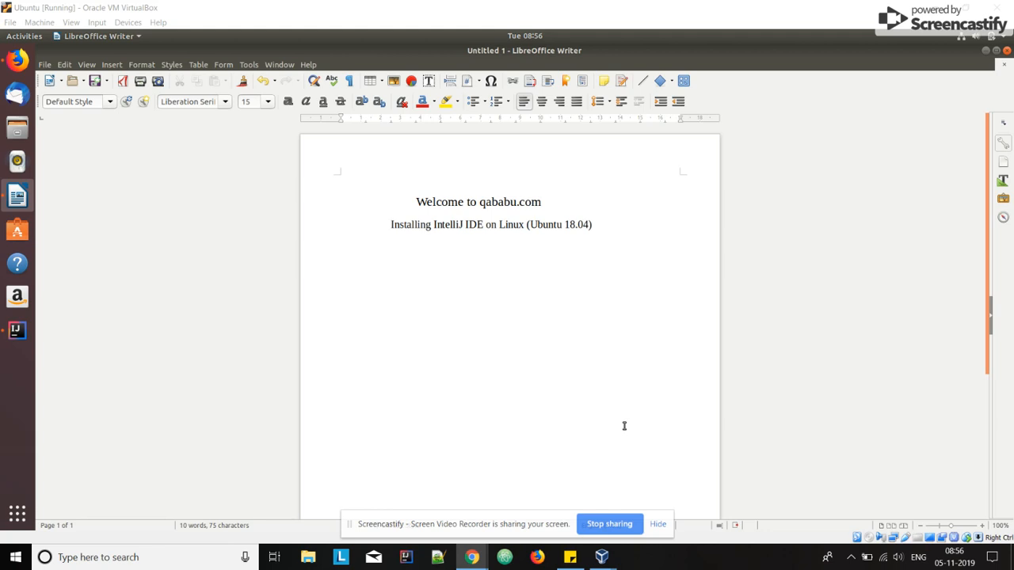
- Minimize the 'Welcome to qababu.com' Writer document to reveal the Ubuntu desktop
click(391, 224)
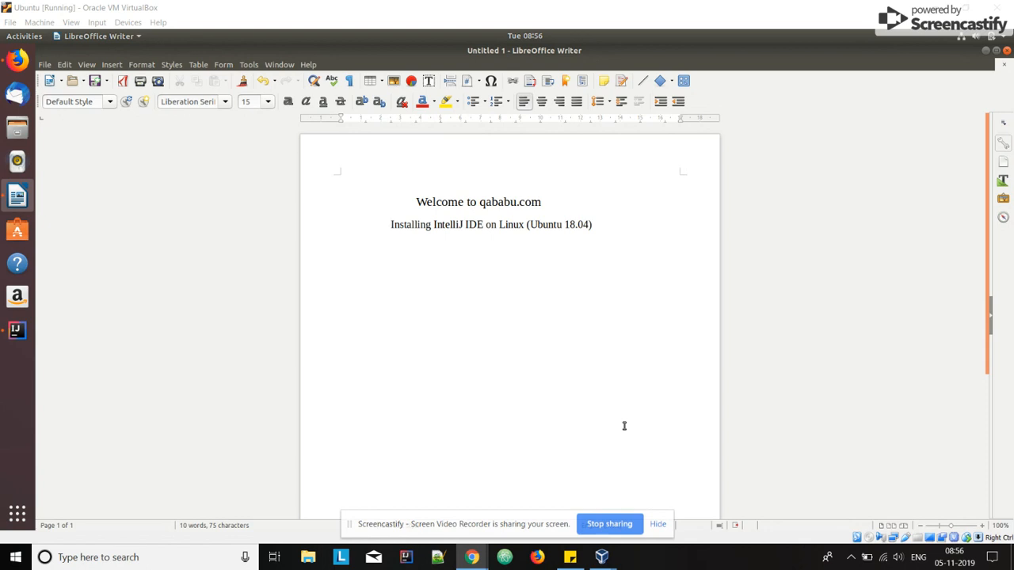
mouse_move(567, 262)
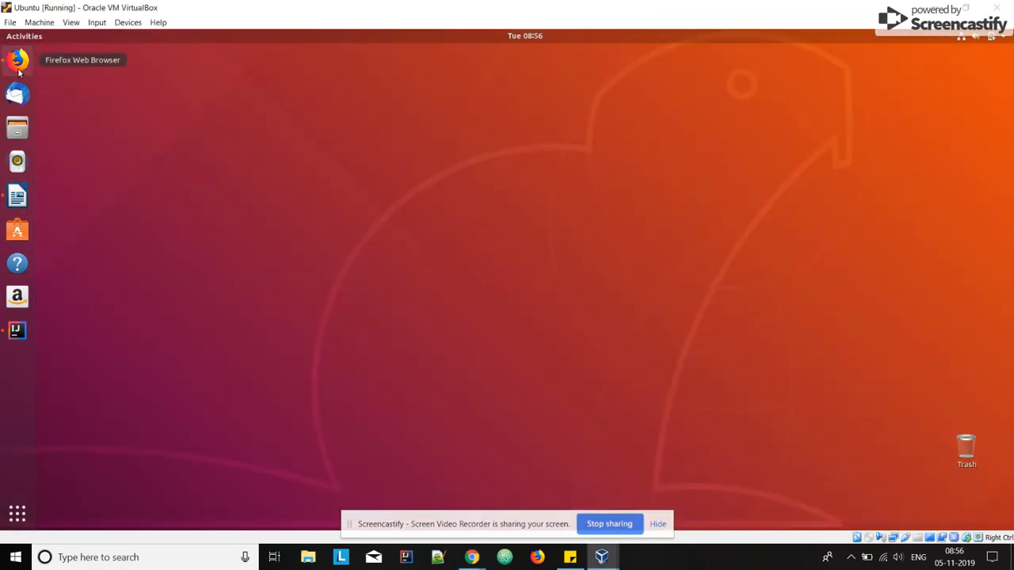
- Launch Firefox, search Google for 'intellij IDE', and open the JetBrains download result
click(17, 59)
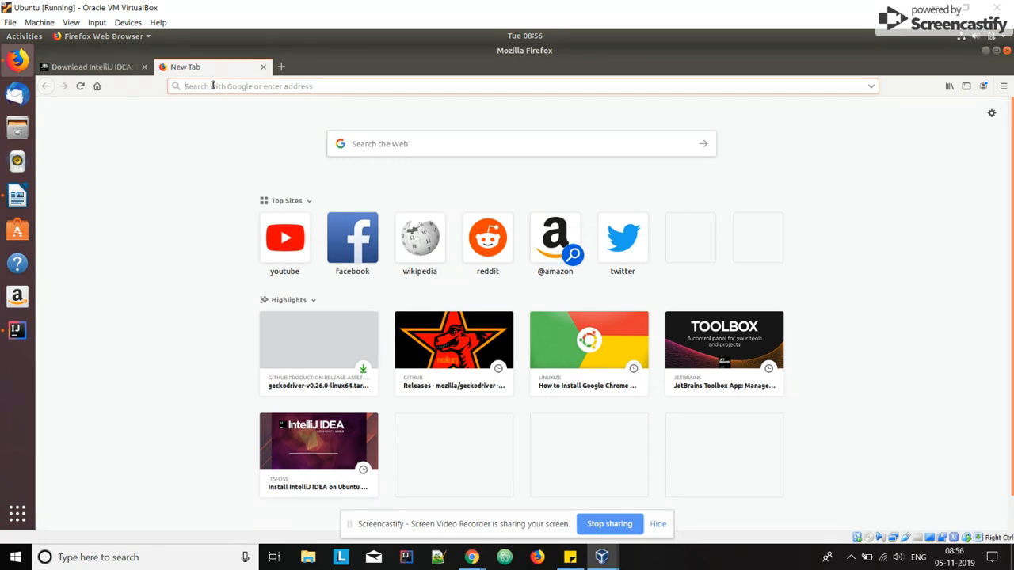
text(intellij+IDE&ie=utf-8&oe=utf-8)
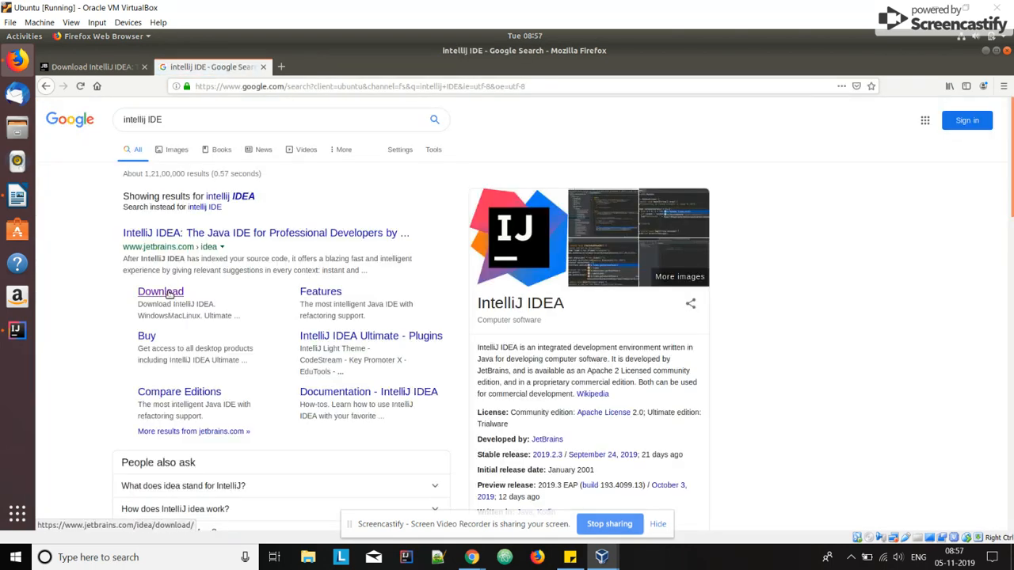
click(159, 292)
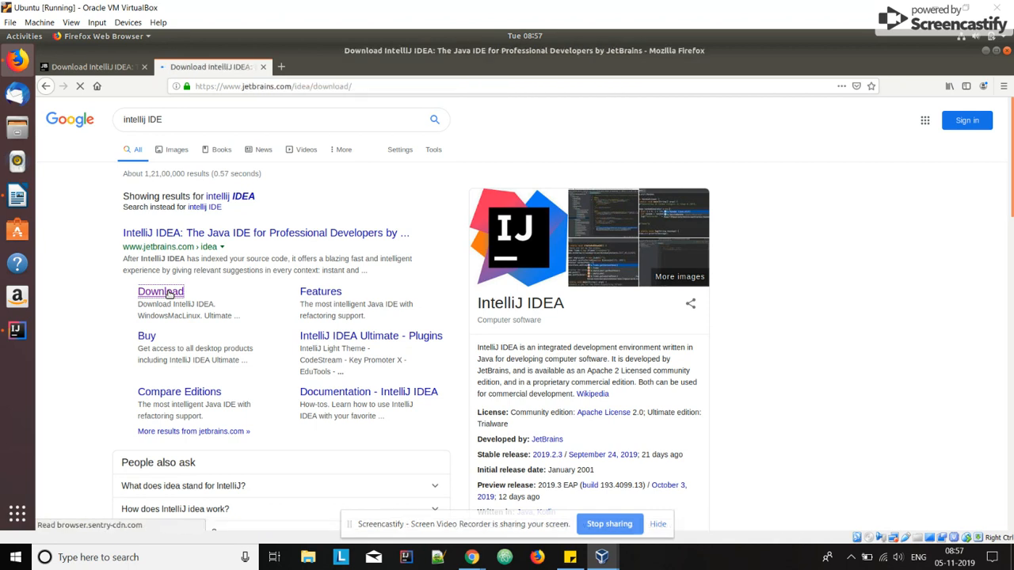
click(160, 292)
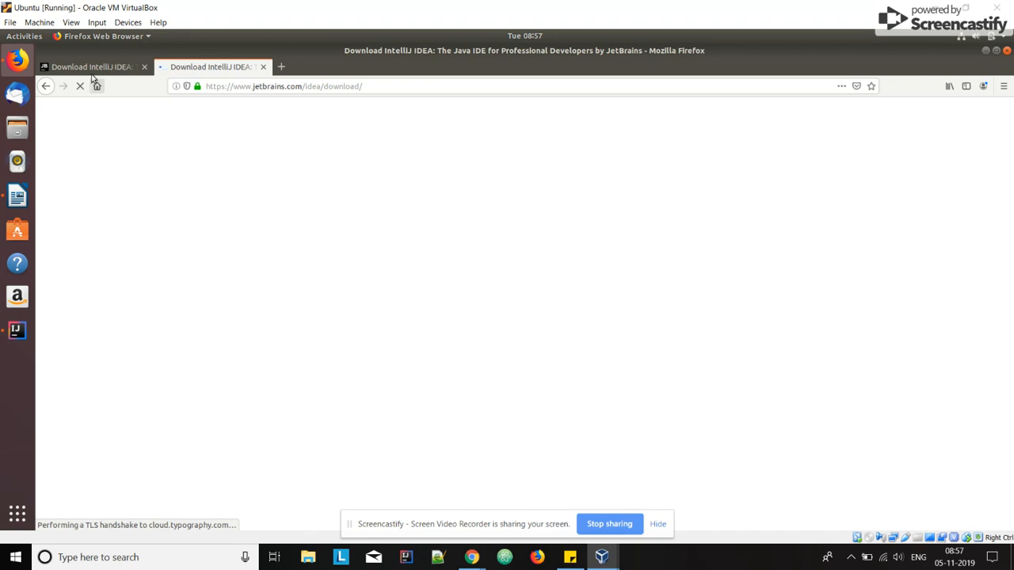
- Switch to the download page tab and view the Windows, then Linux download options
click(91, 66)
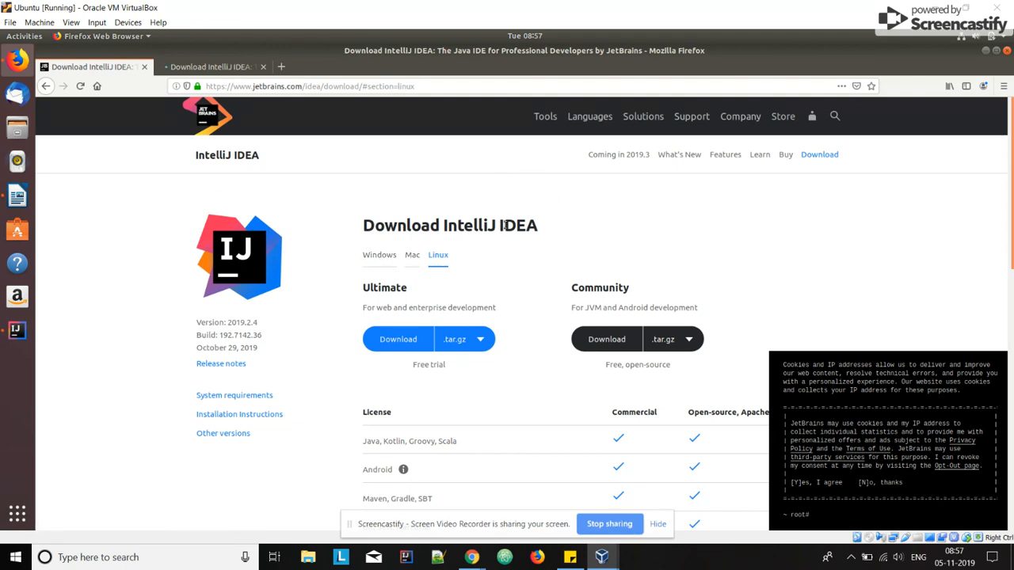
mouse_move(379, 254)
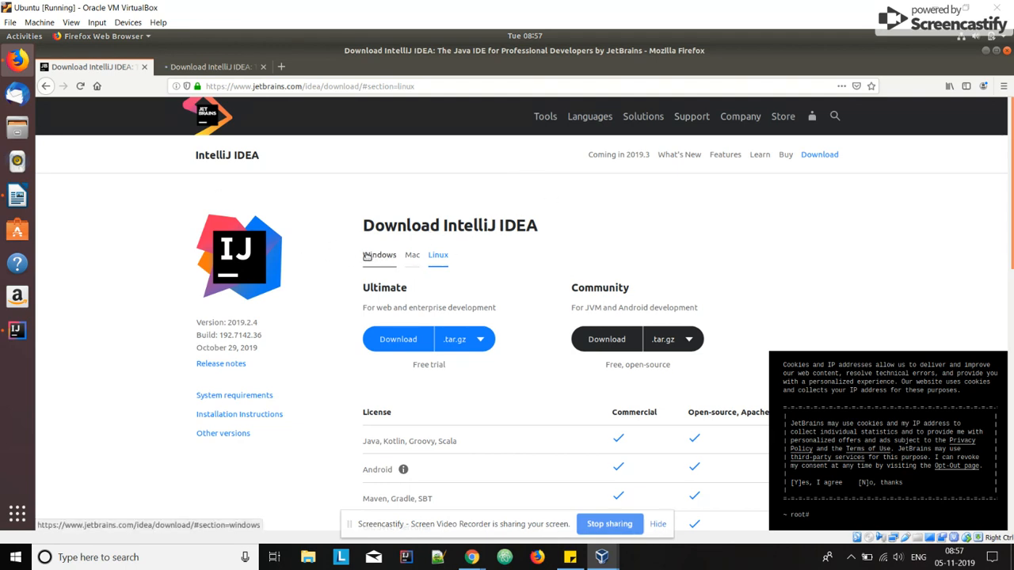
click(378, 254)
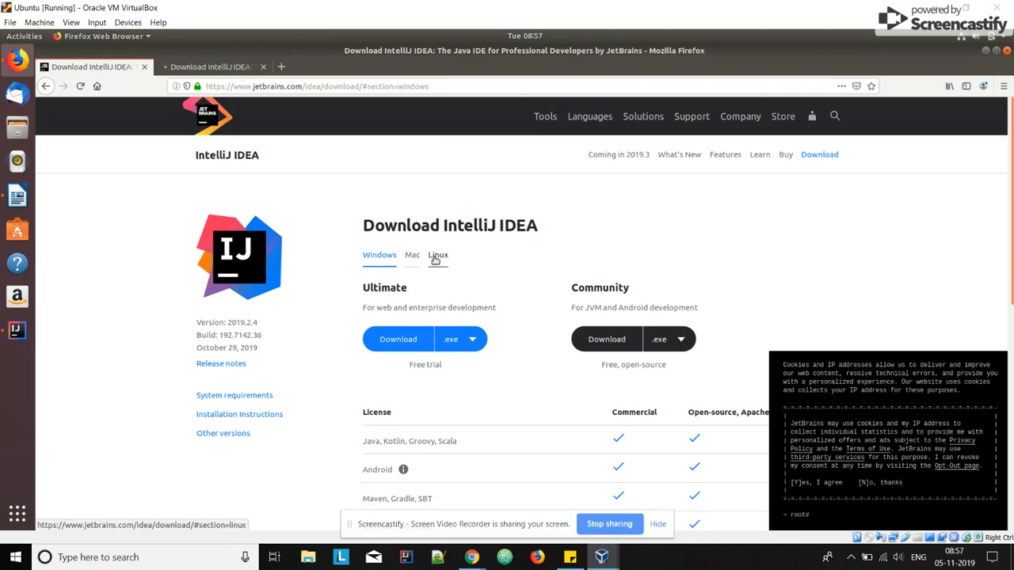
click(438, 254)
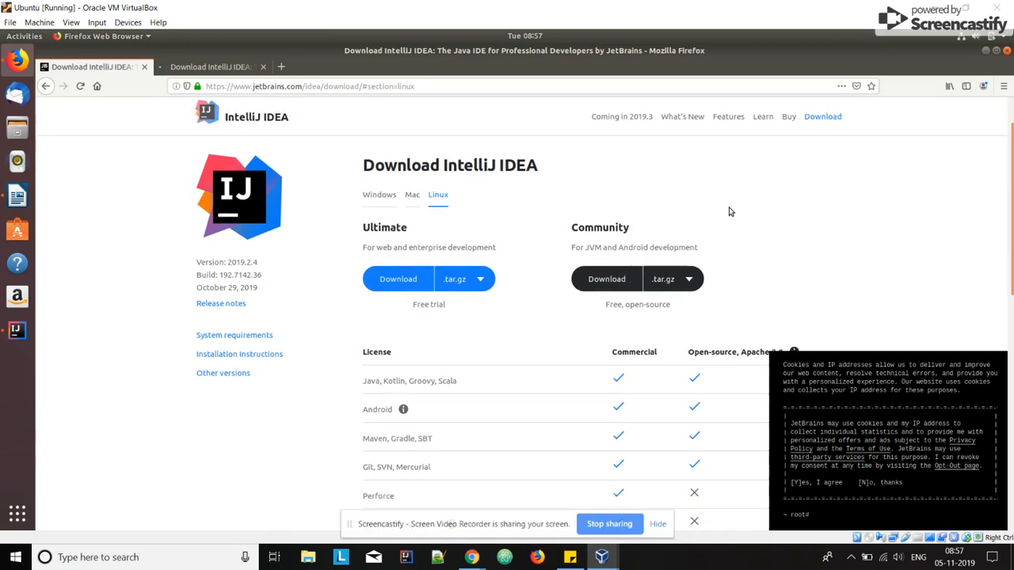
mouse_move(479, 278)
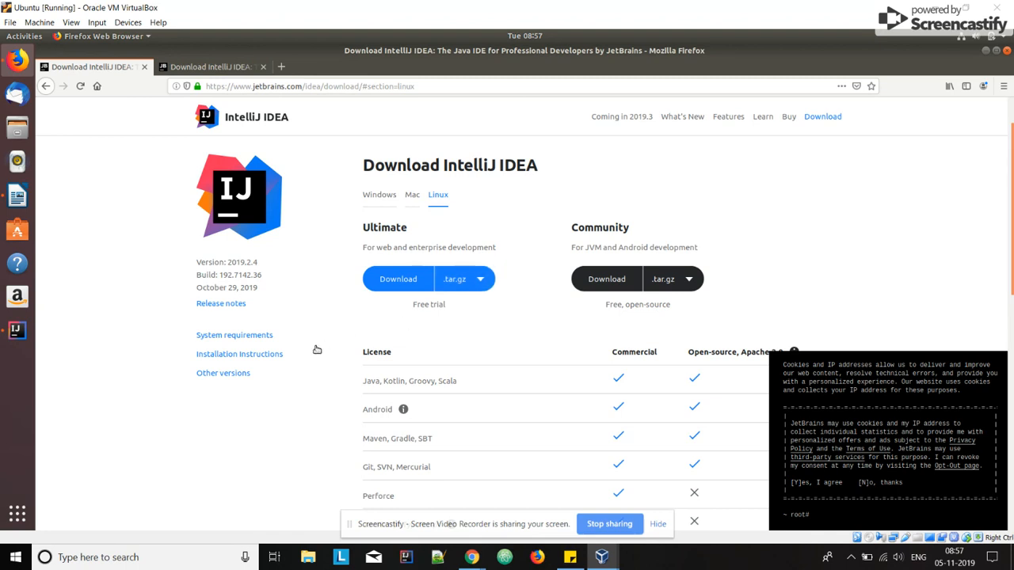
- Scroll the JetBrains download page down to the 'On Ubuntu?' snap commands
scroll(down, 3)
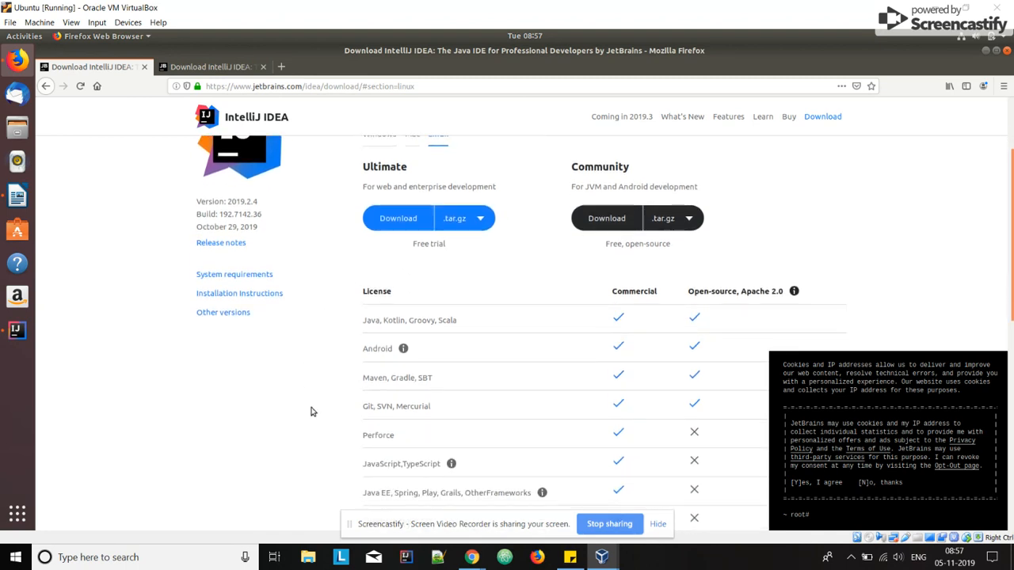
scroll(down, 3)
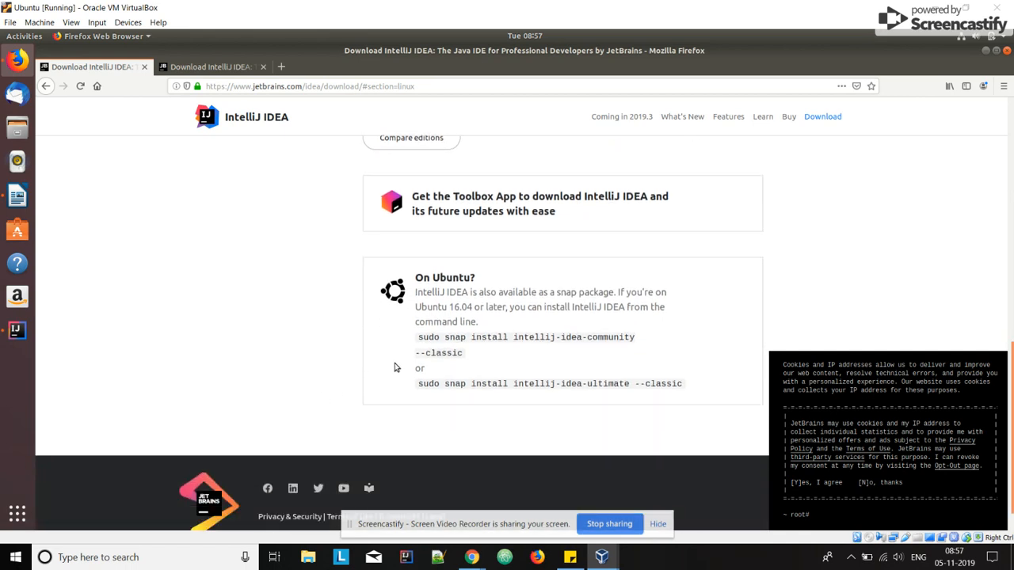
mouse_move(487, 274)
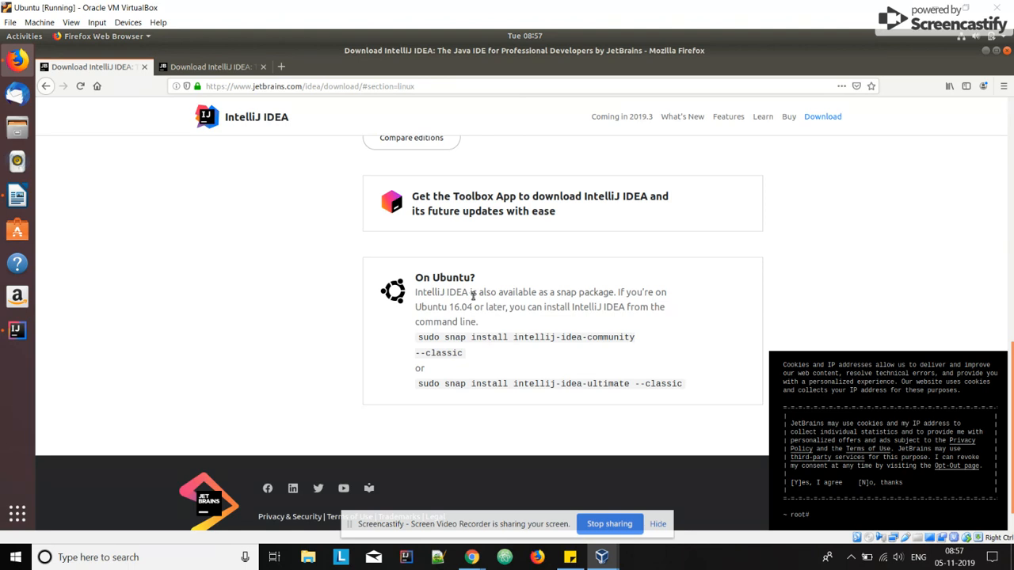
mouse_move(552, 297)
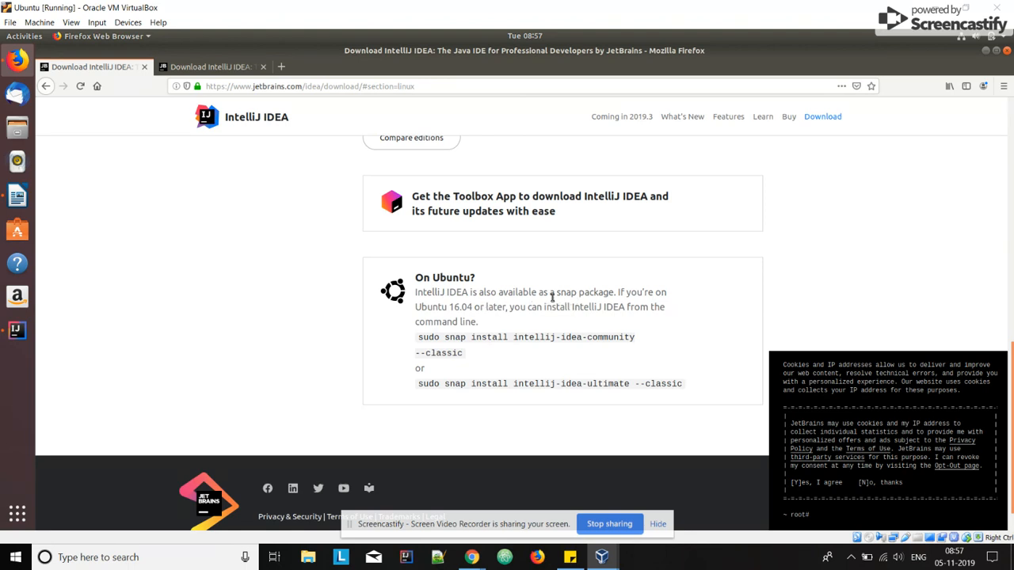
mouse_move(456, 313)
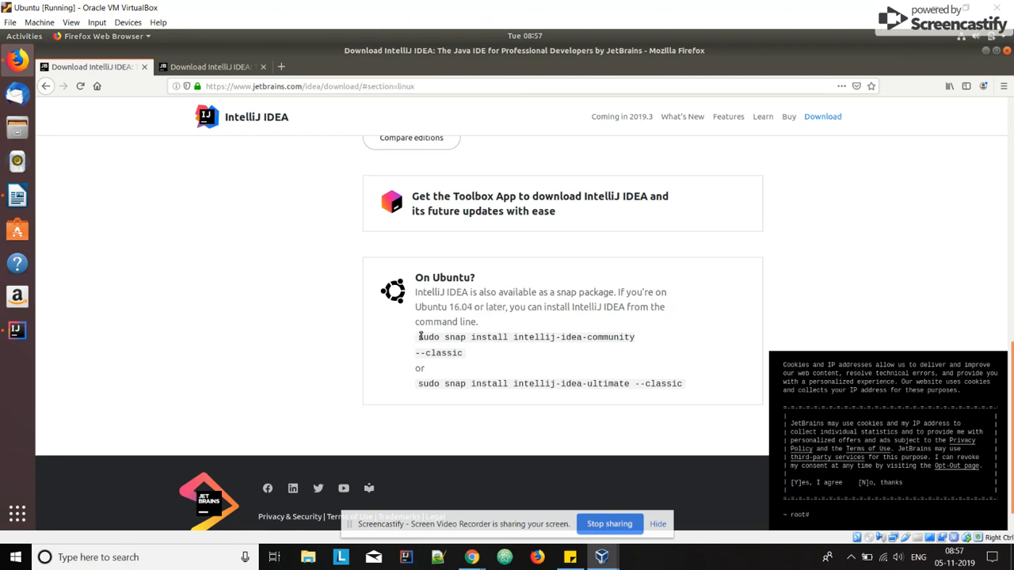
- Select and copy 'sudo snap install intellij-idea-community --classic', then bring up Terminal
drag(418, 336, 464, 352)
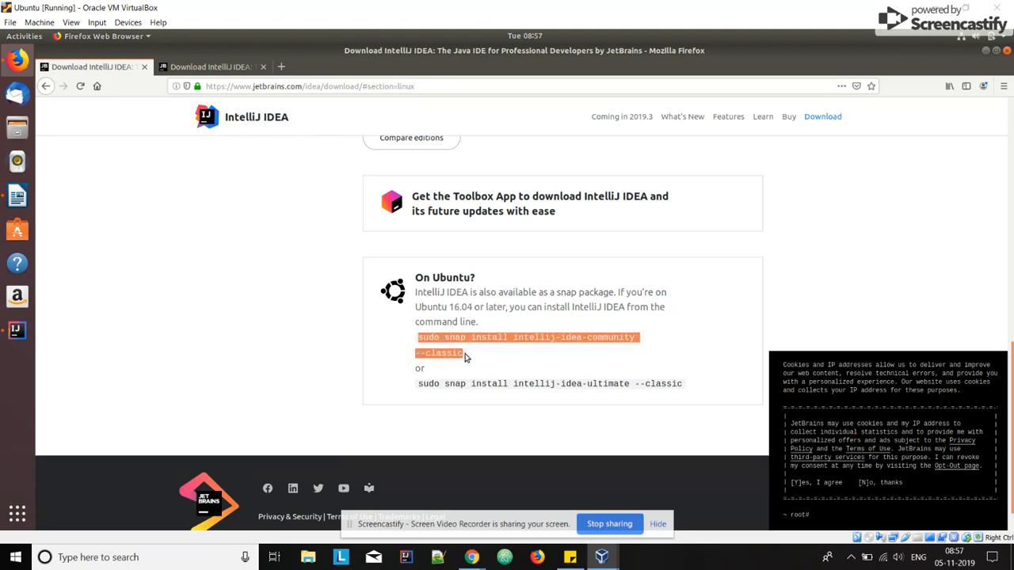
mouse_move(473, 348)
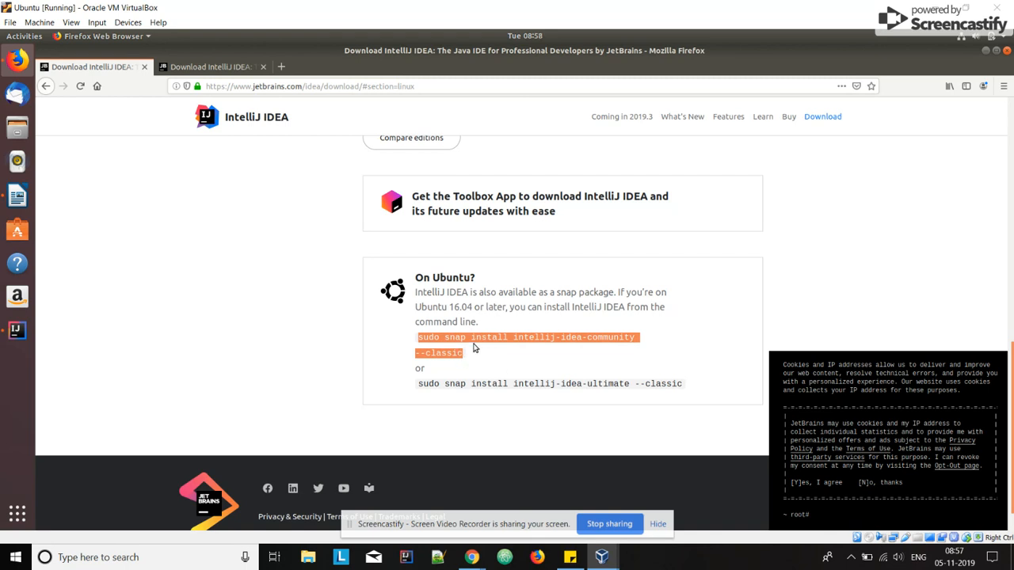
click(483, 337)
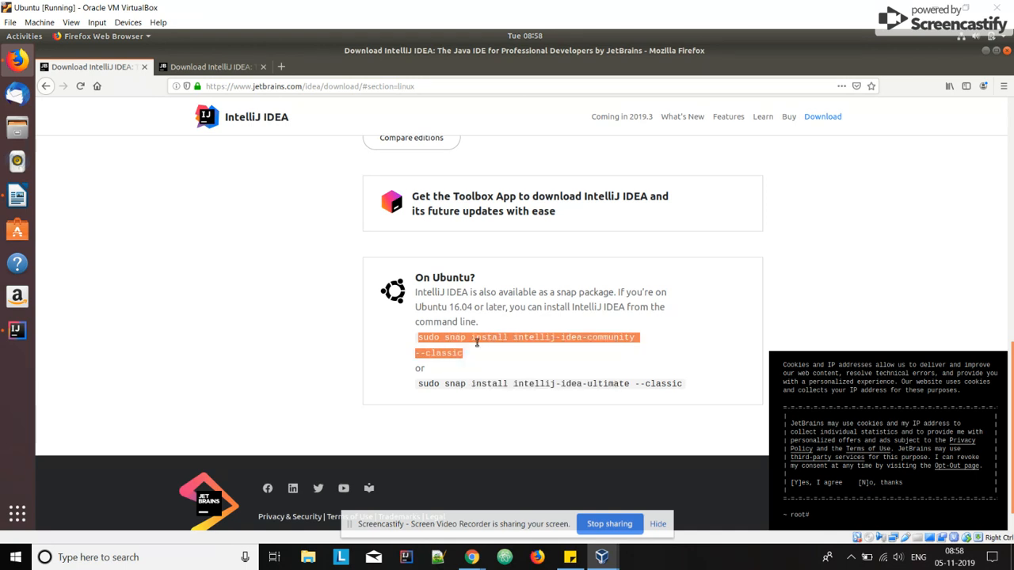
mouse_move(112, 237)
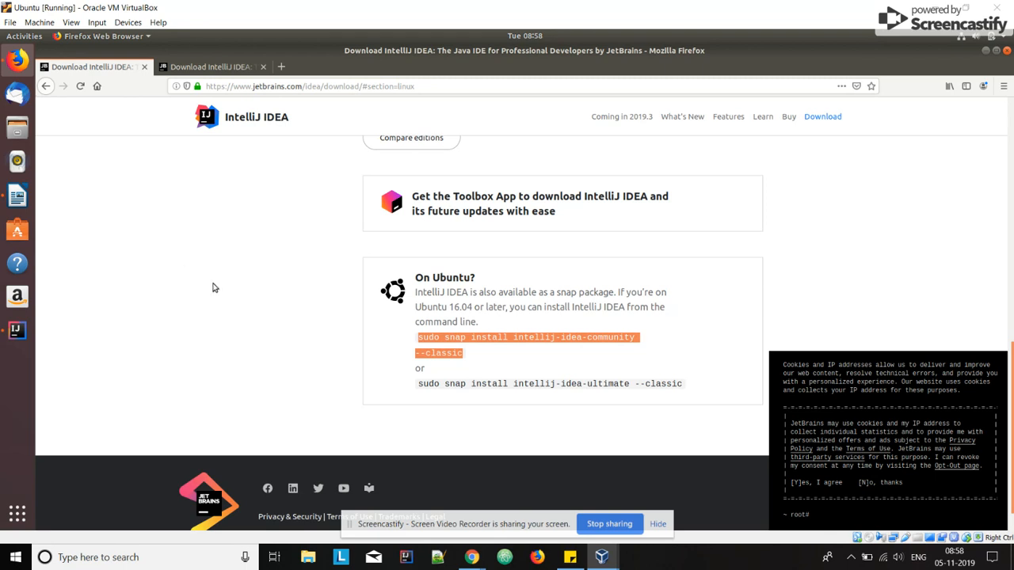
click(17, 365)
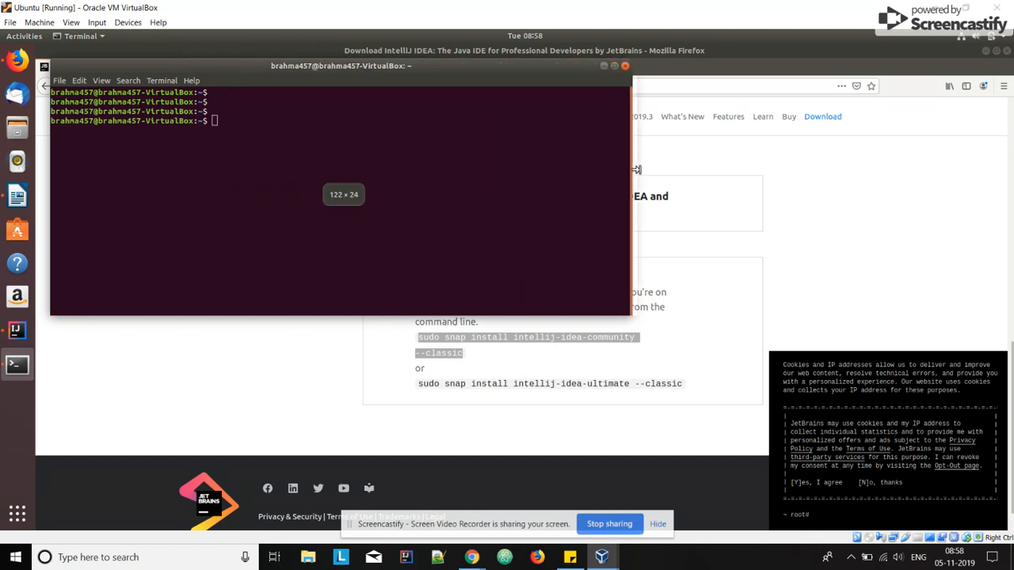
- Paste the copied snap install command at the Terminal prompt via the right-click menu
right_click(214, 123)
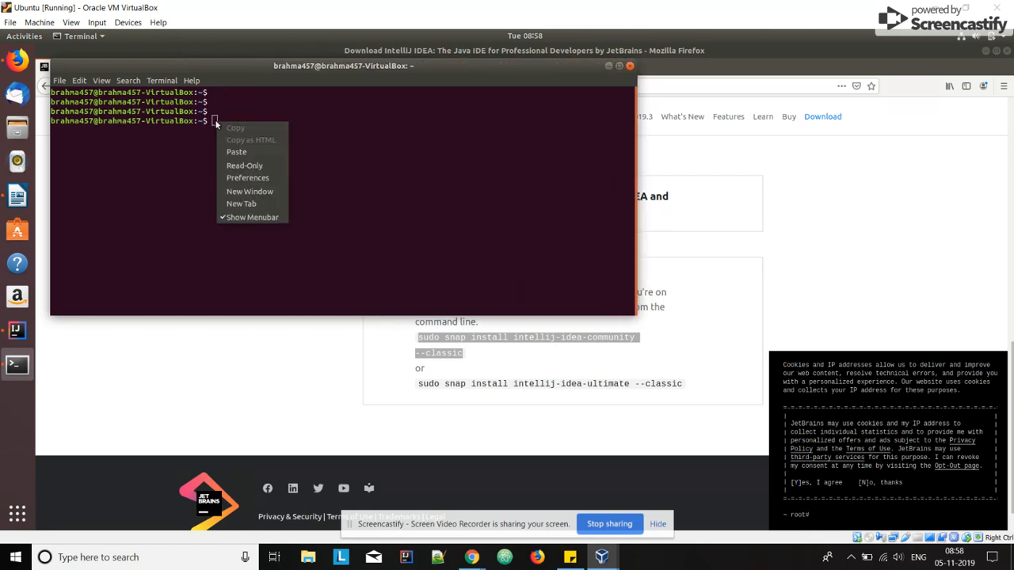
click(236, 151)
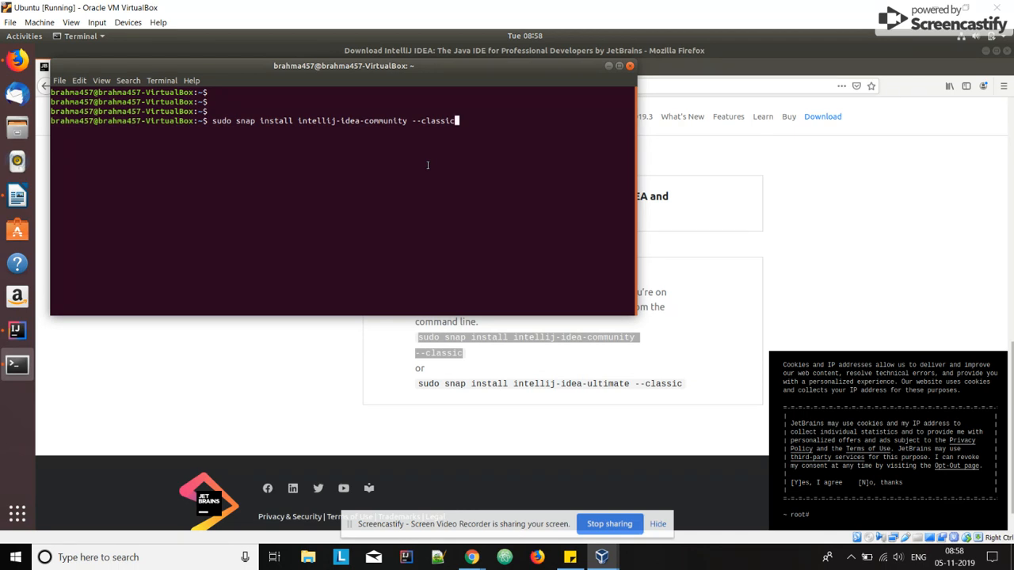
mouse_move(951, 101)
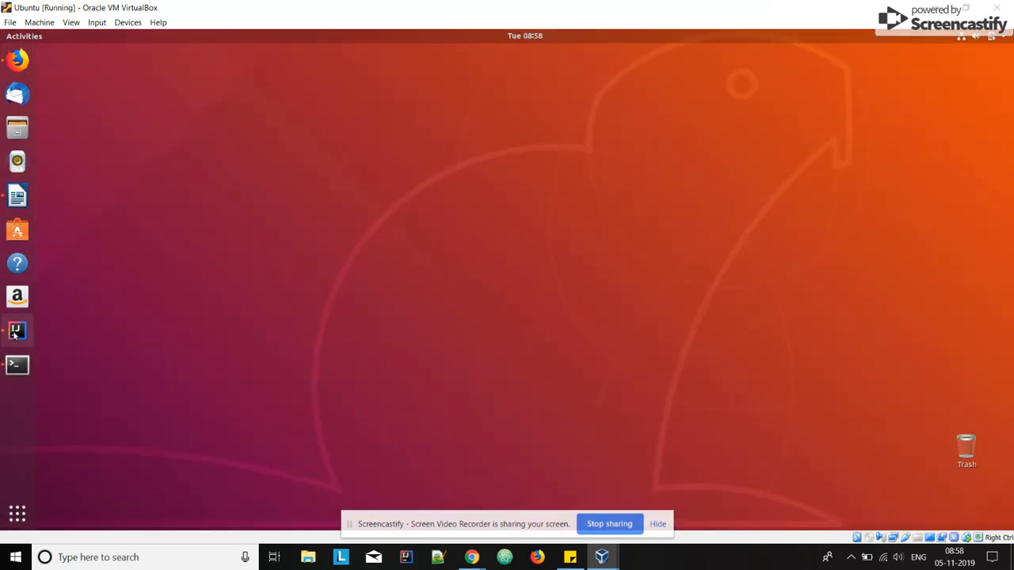
mouse_move(18, 330)
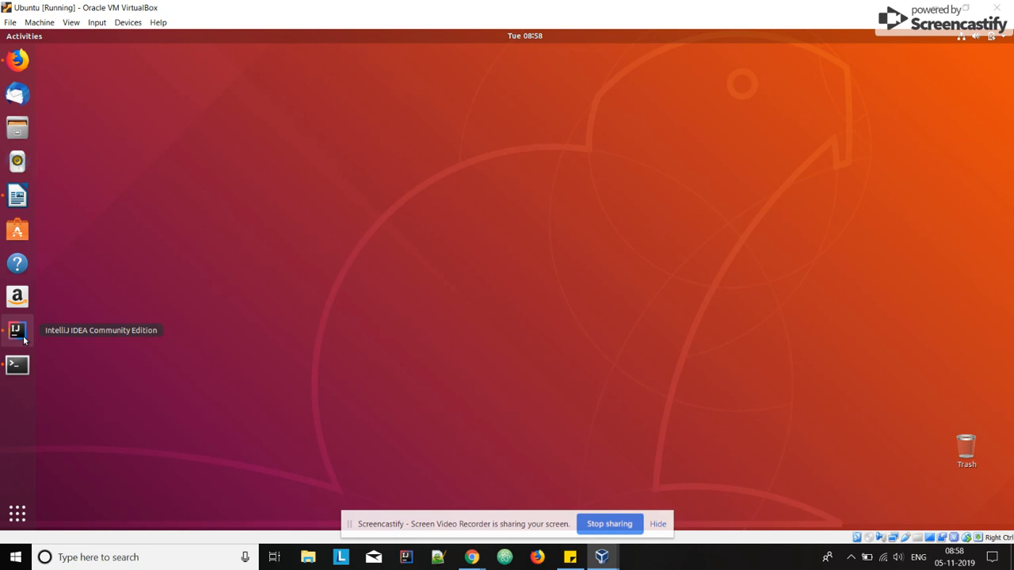
mouse_move(469, 339)
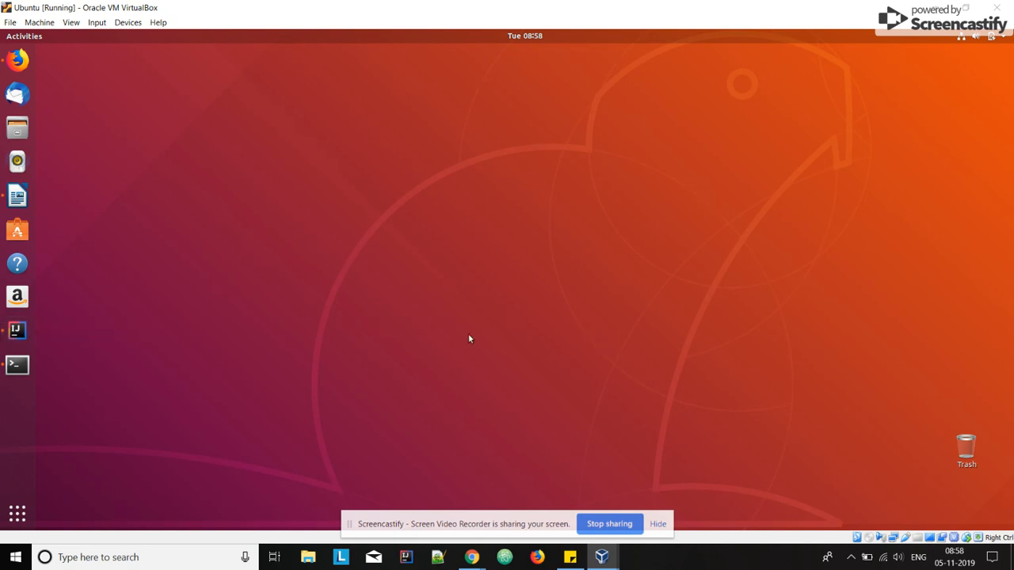